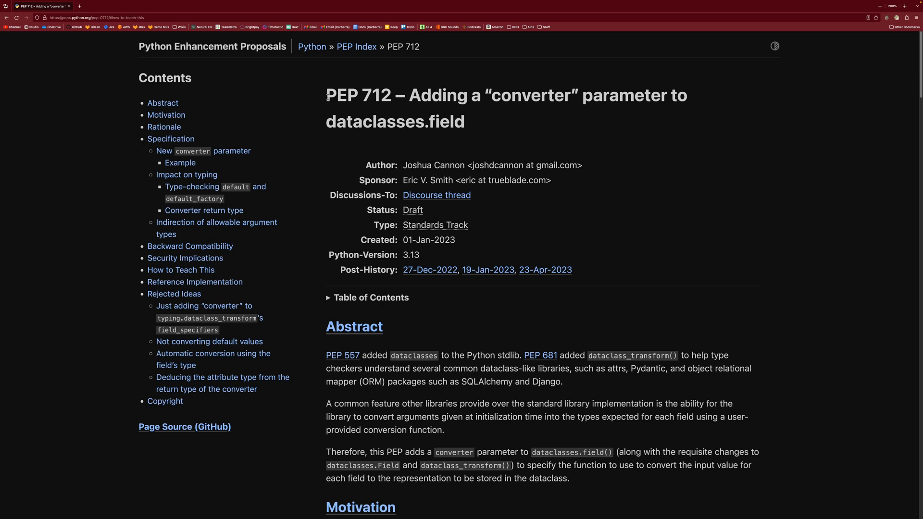
mouse_move(405, 202)
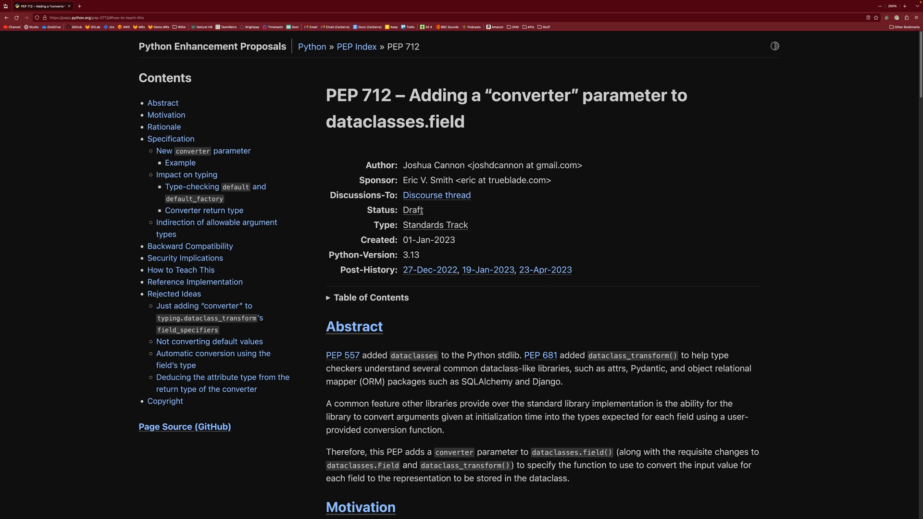
mouse_move(437, 215)
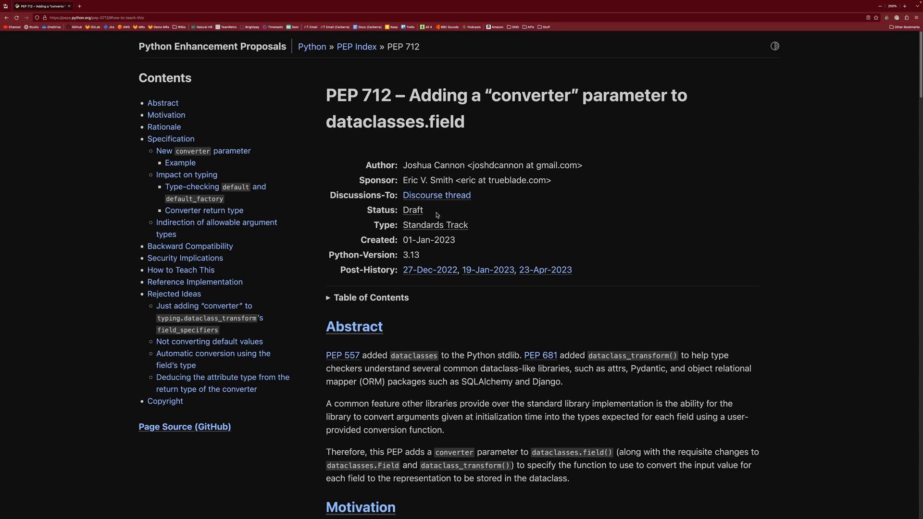
mouse_move(437, 195)
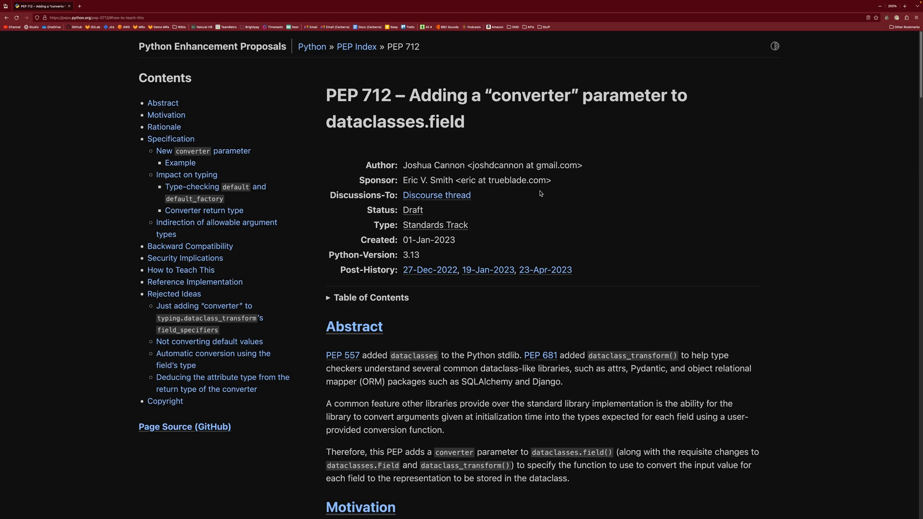
- Scroll the PEP 712 page down to its Abstract and Motivation sections
scroll("down", 3)
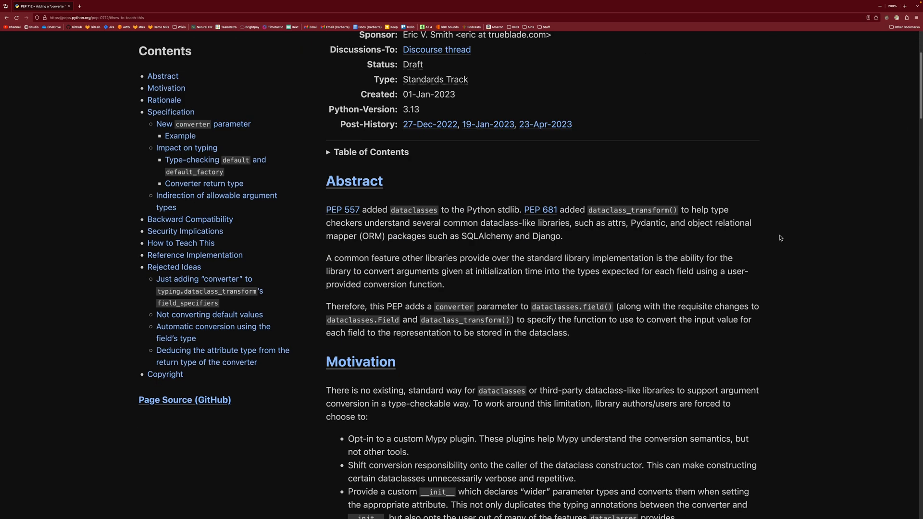
- Scroll to the PEP 712 Example section and select a passage of its code sample
scroll("down", 3)
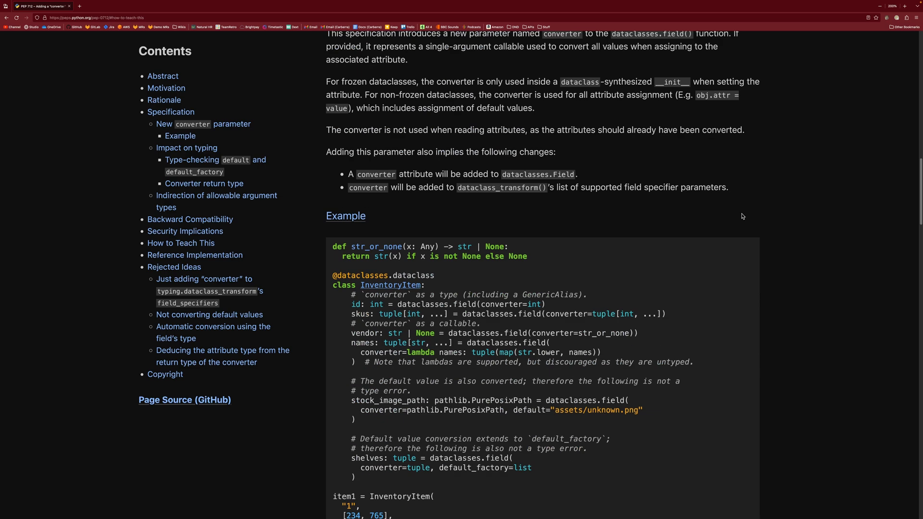
scroll("down", 3)
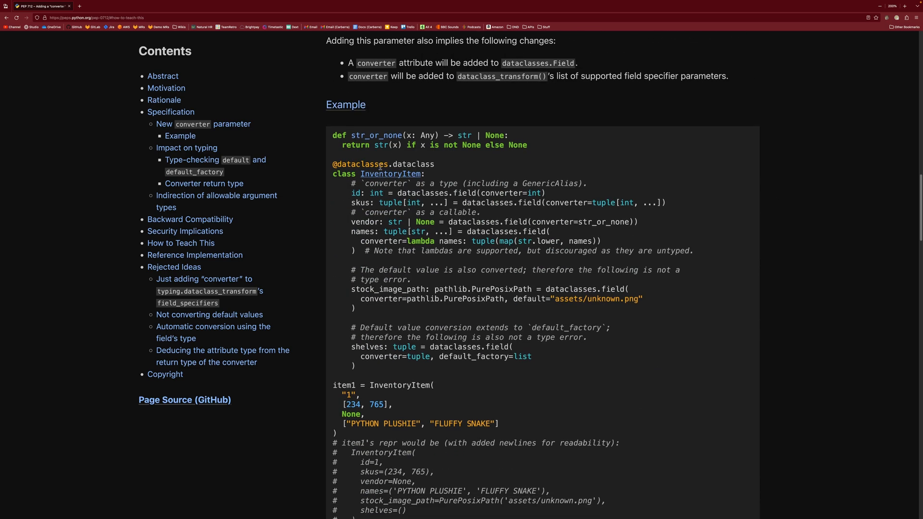
left_click_drag(332, 135, 531, 290)
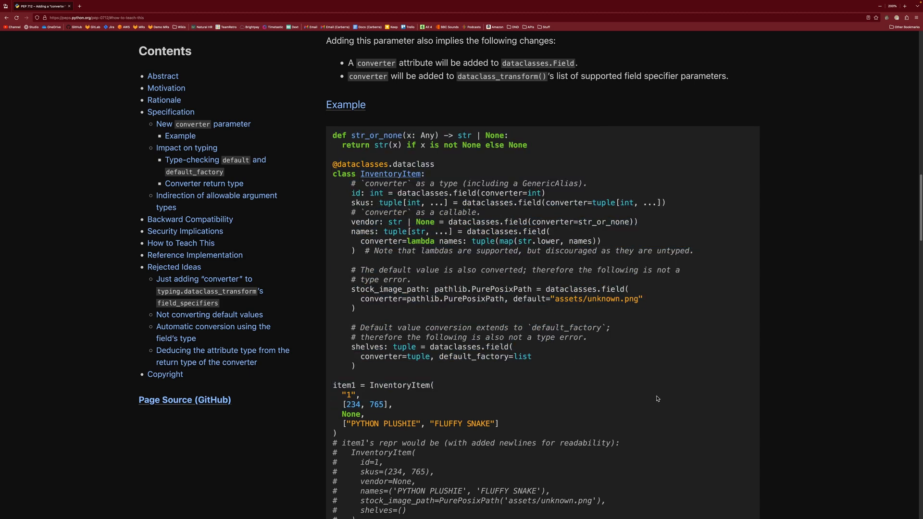
mouse_move(613, 377)
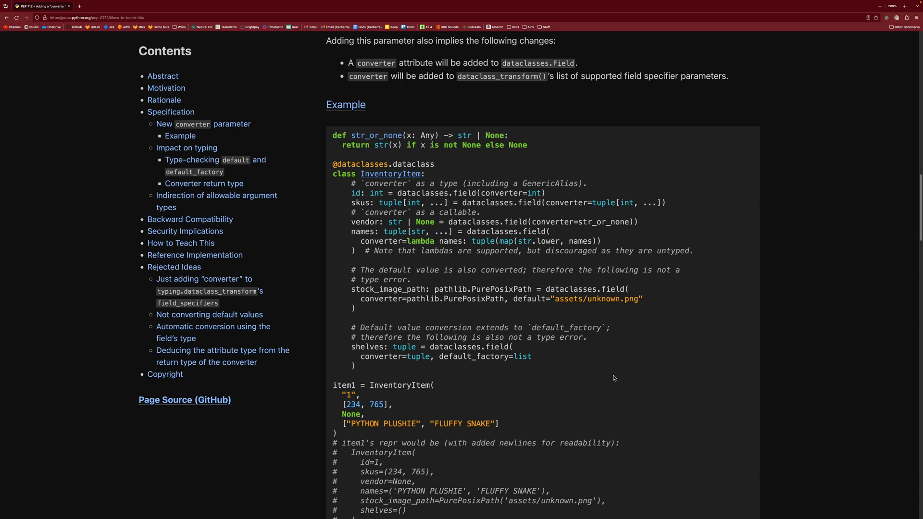
scroll("down", 3)
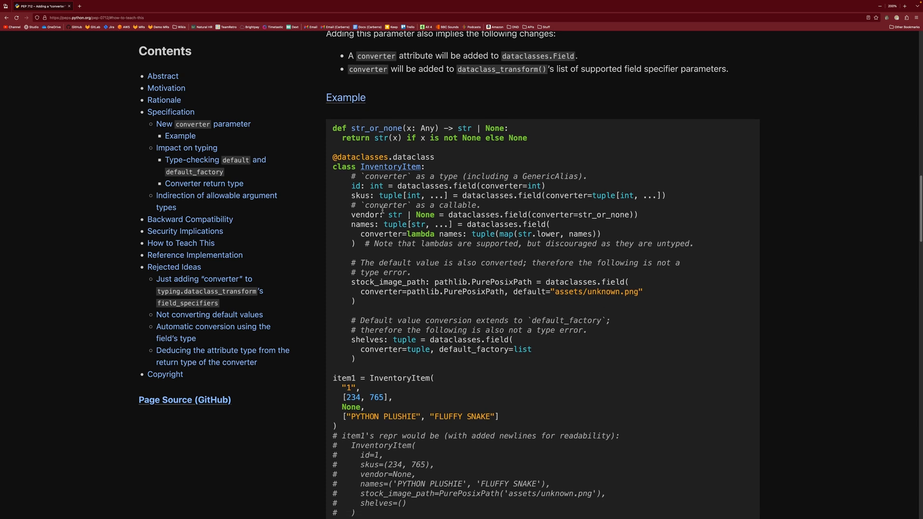
- Highlight words in the example code, including the converter=int argument of id
double_click(356, 186)
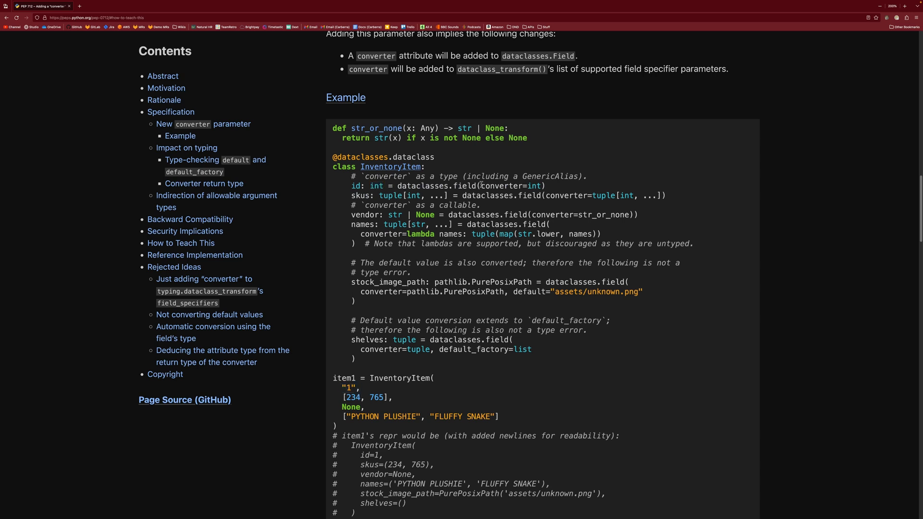
double_click(512, 186)
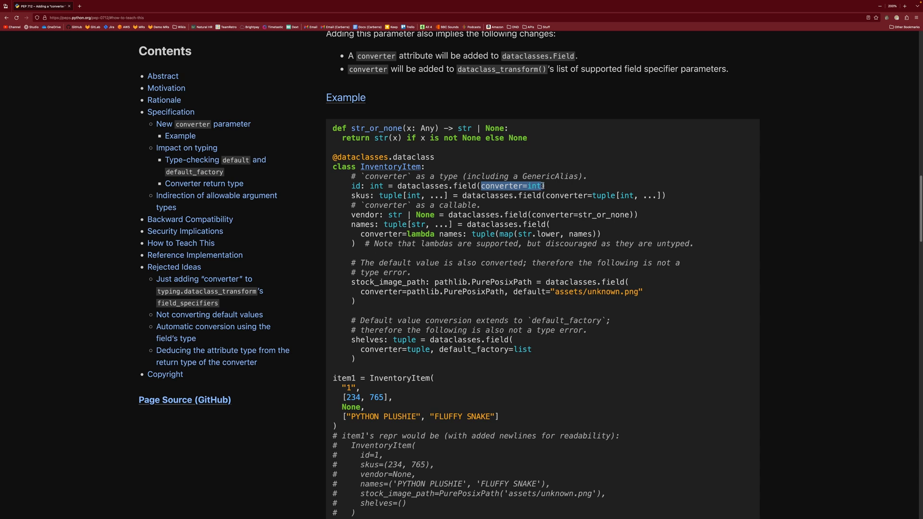
double_click(487, 195)
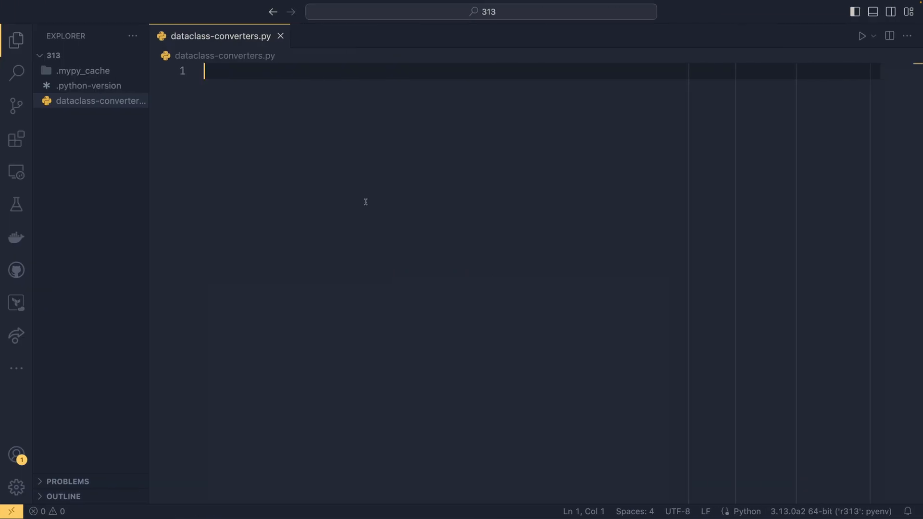
mouse_move(456, 182)
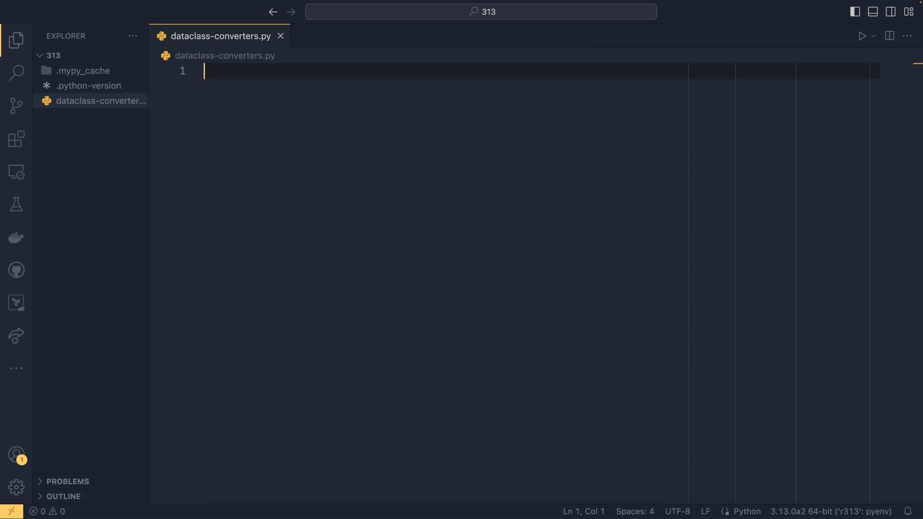
type("import a")
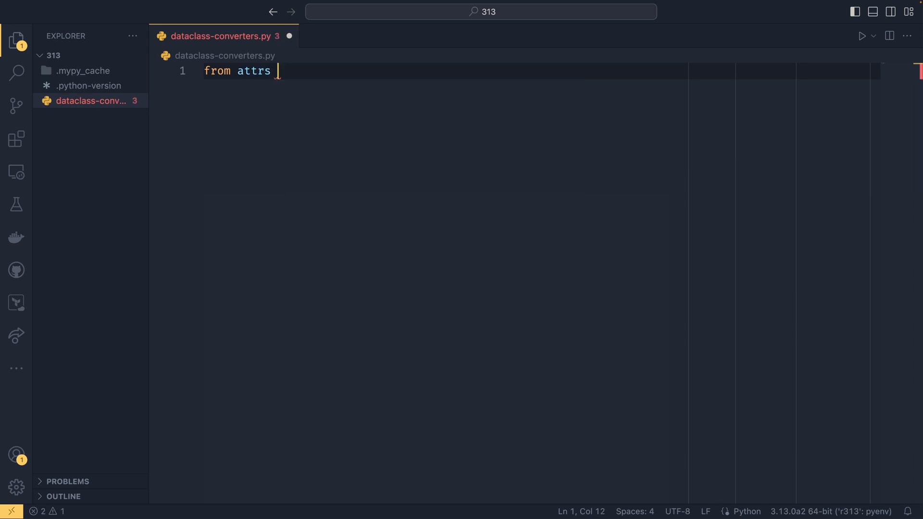
type("import")
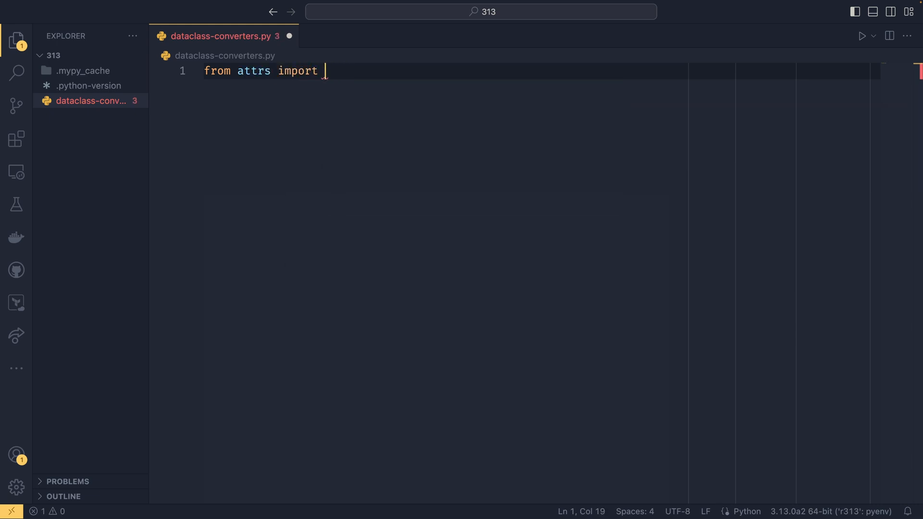
type("define")
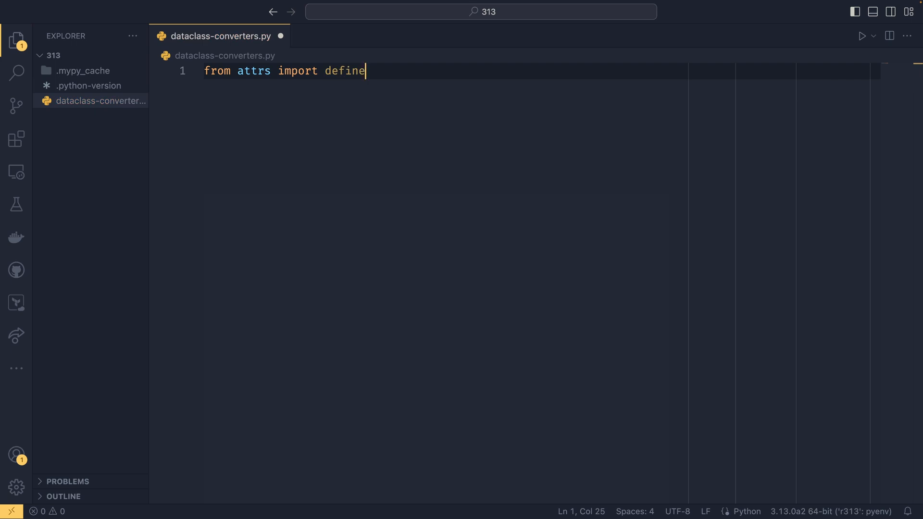
type(",")
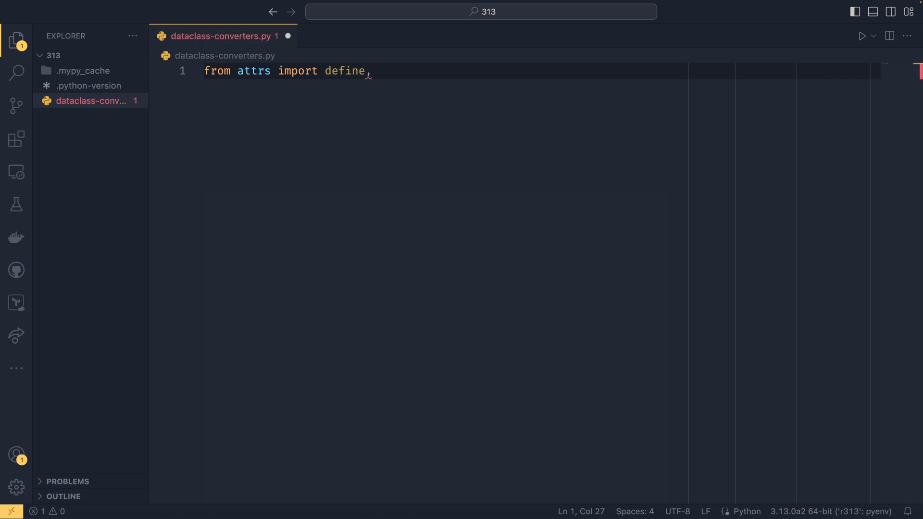
type("field")
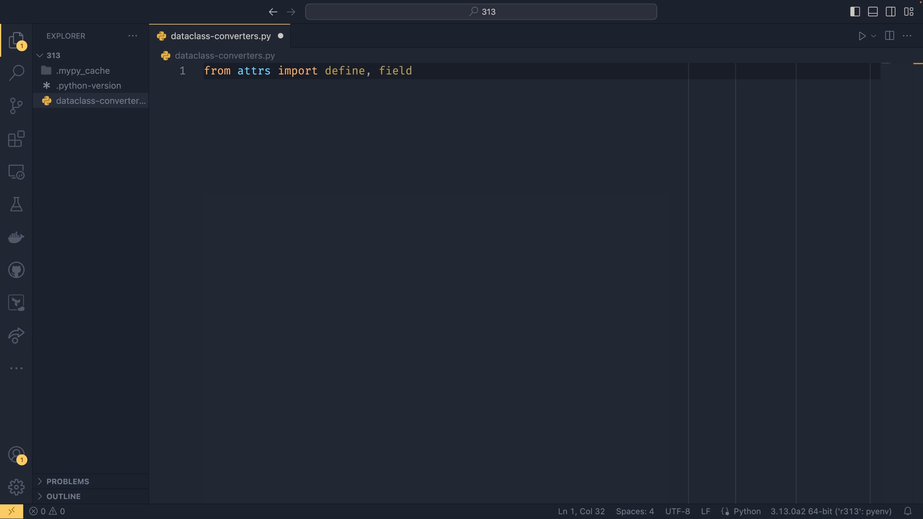
key("Enter")
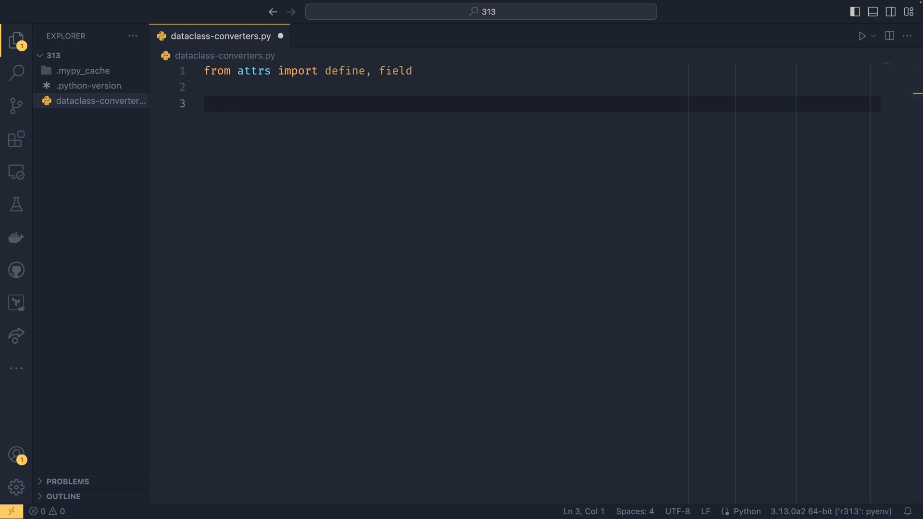
type("@defin")
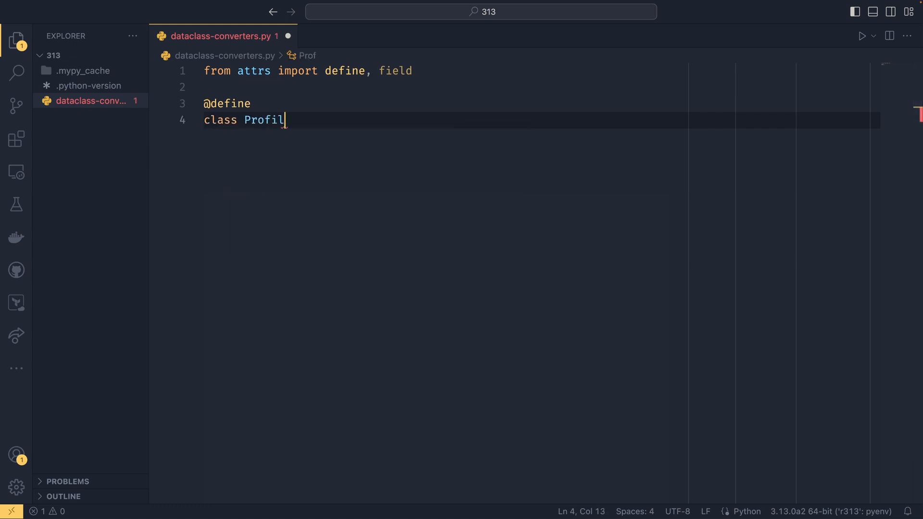
- Declare Profile fields name: str, age: str and jobs: list[str]
type("e:")
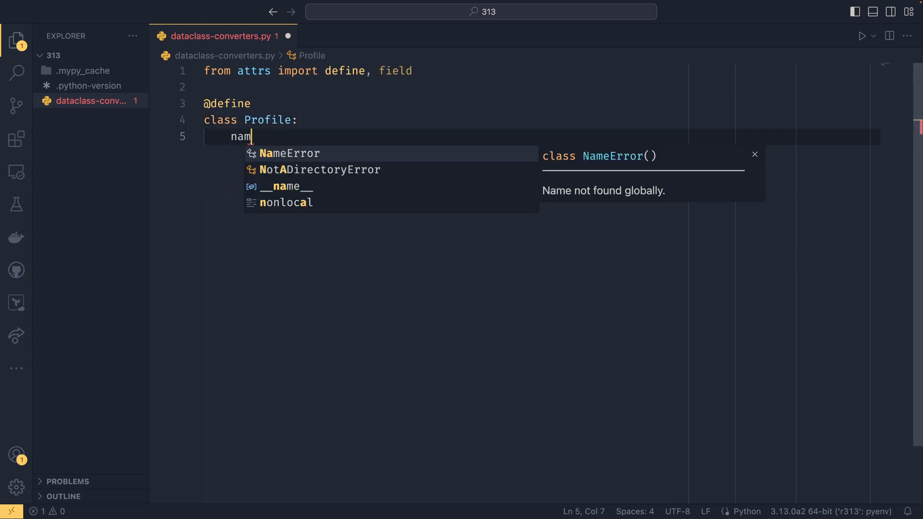
type("e: str")
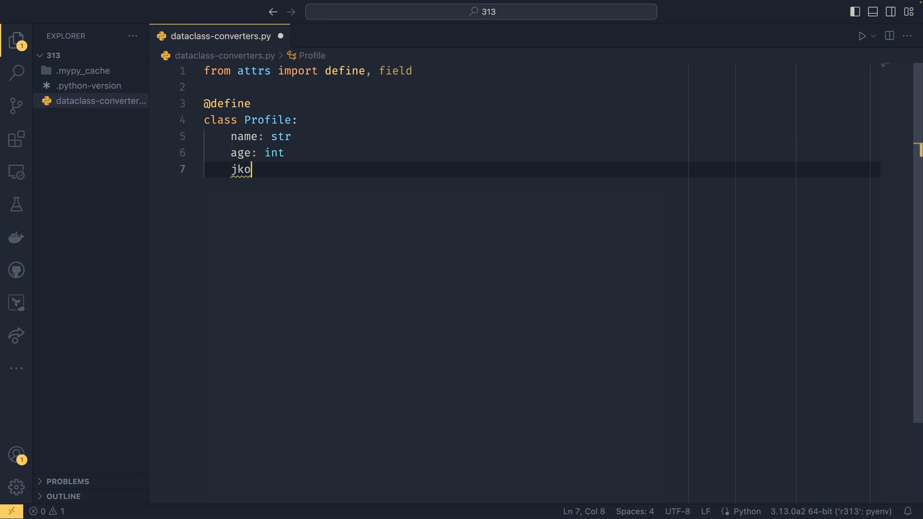
type("jobs: list")
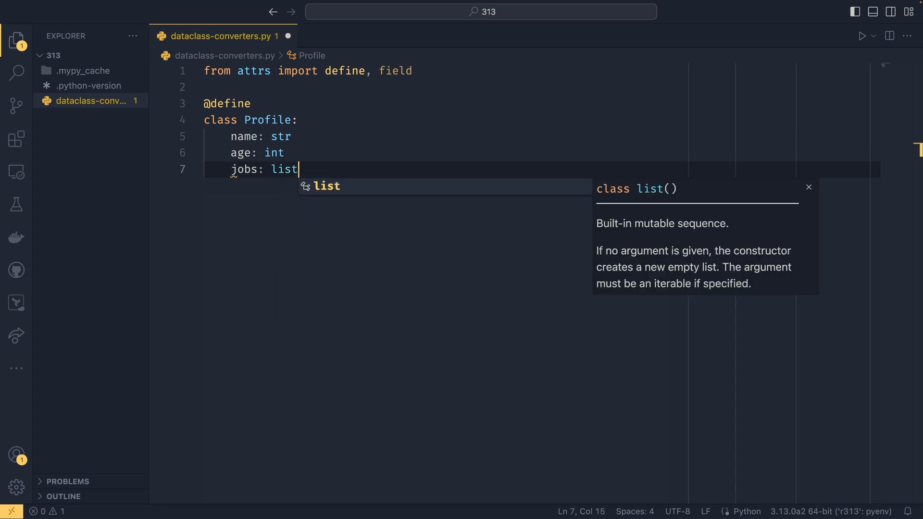
type("[str]")
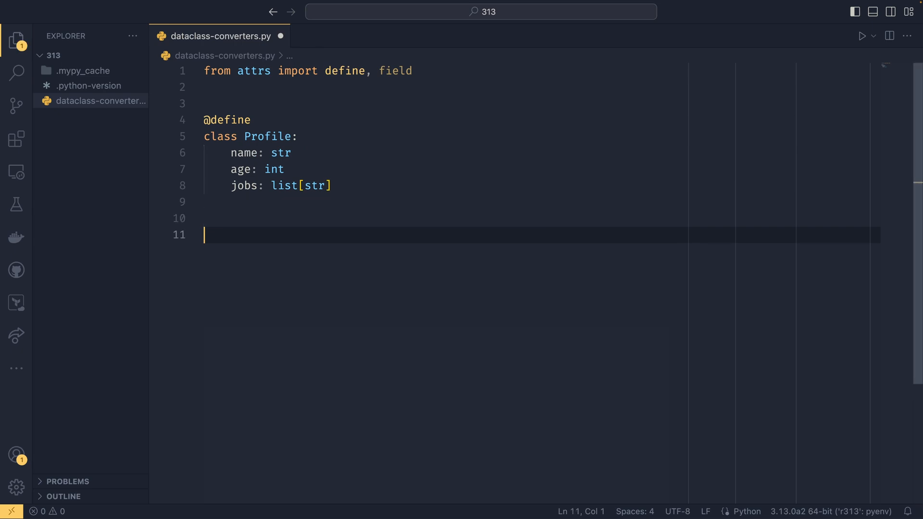
- Create p = Profile("Ethan", "25", []) below the class
type("p = Profile(\"Eth")
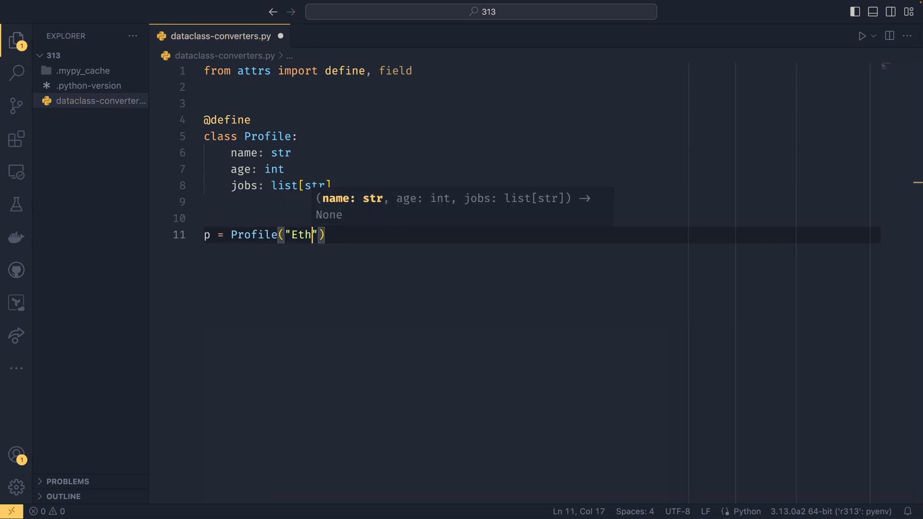
type("an\", \"25\", [")
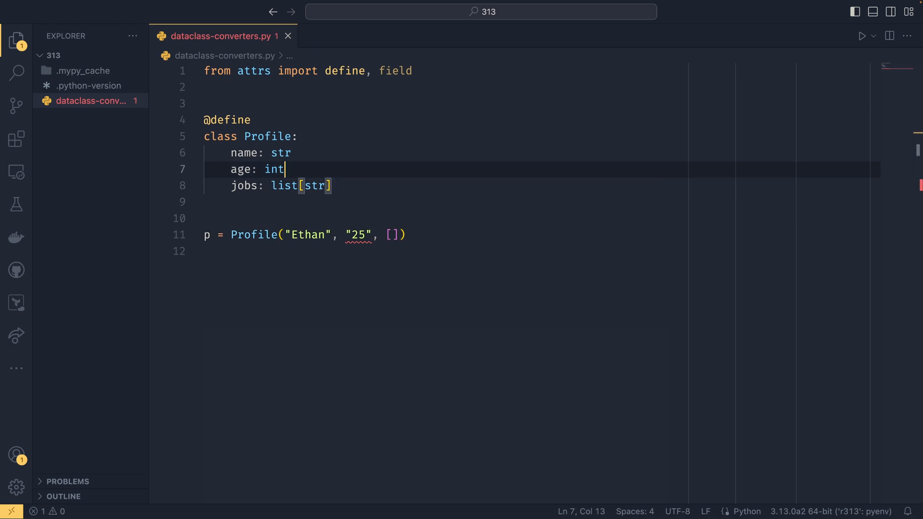
- Give the age field = field(converter=int), clearing the warning on "25"
type("= field(converter=")
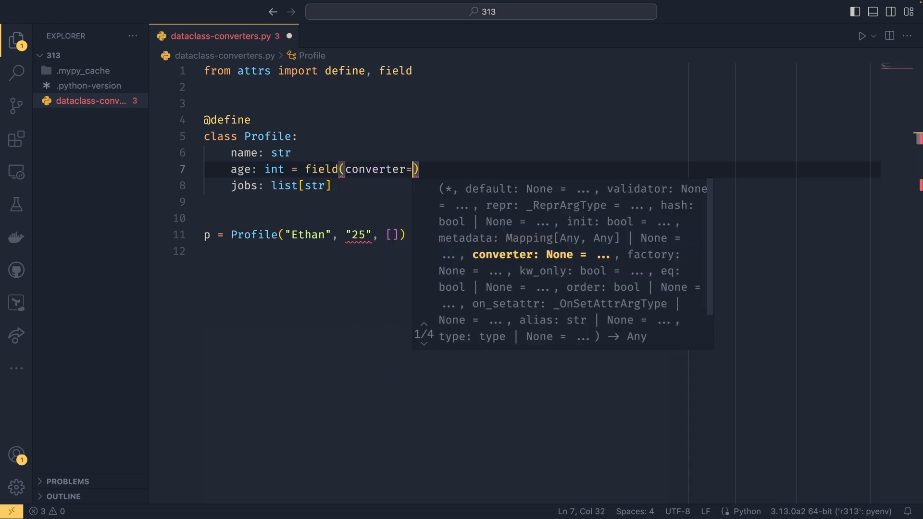
type("int")
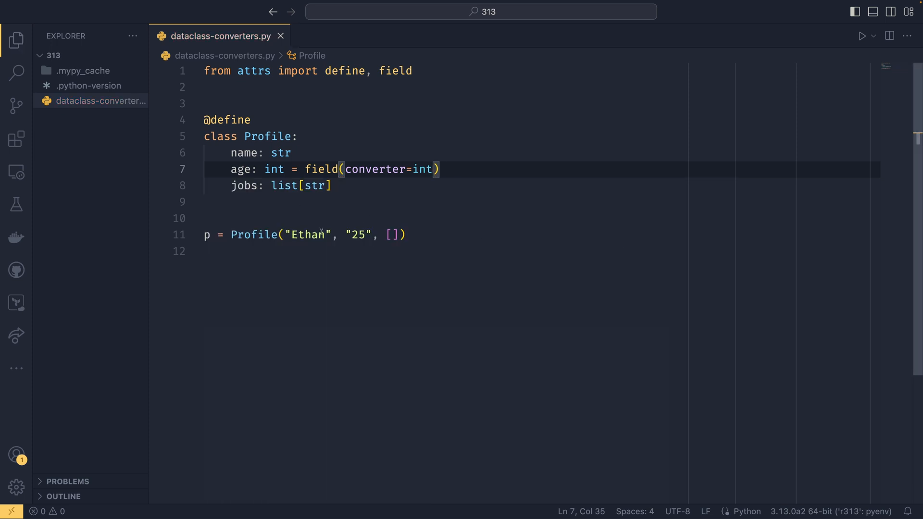
double_click(359, 235)
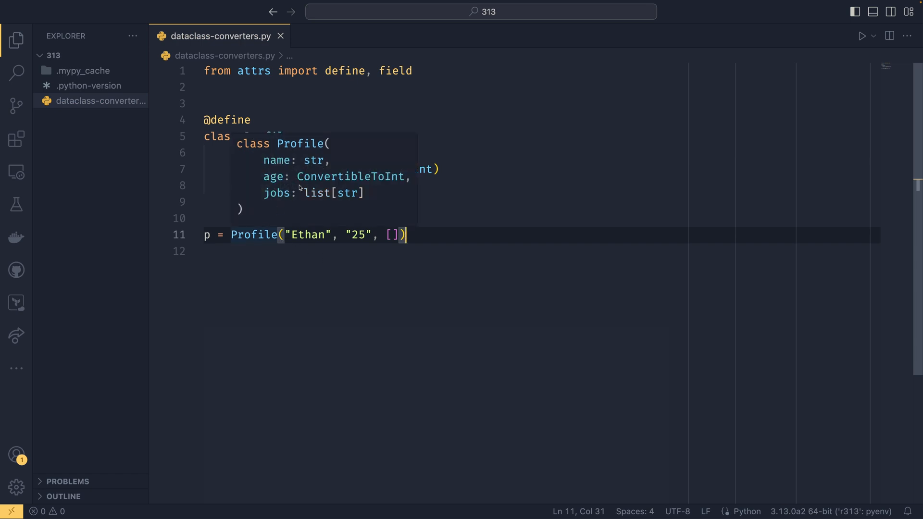
mouse_move(316, 177)
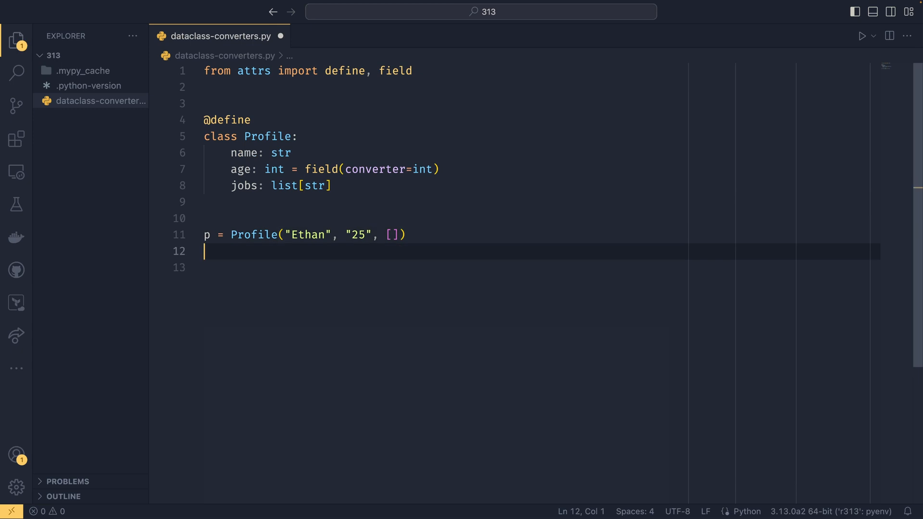
- Print p.age then type(p.age), running py dataclass-converters.py to see 25 and <class 'int'>
type("print(p.age)")
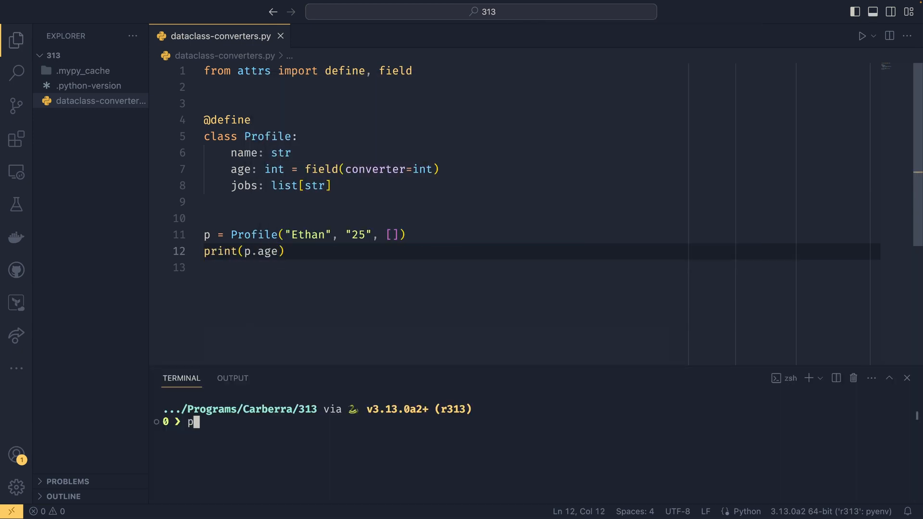
type("py dataclass-converters.py")
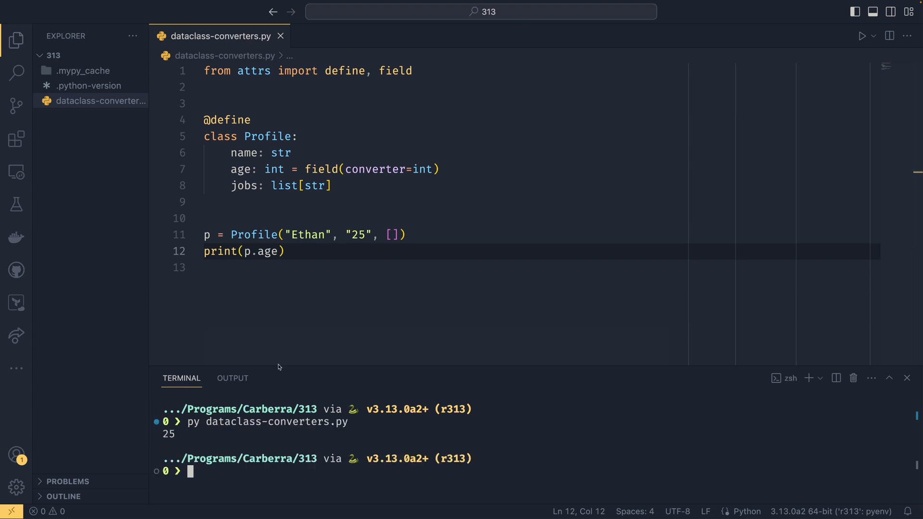
type("type")
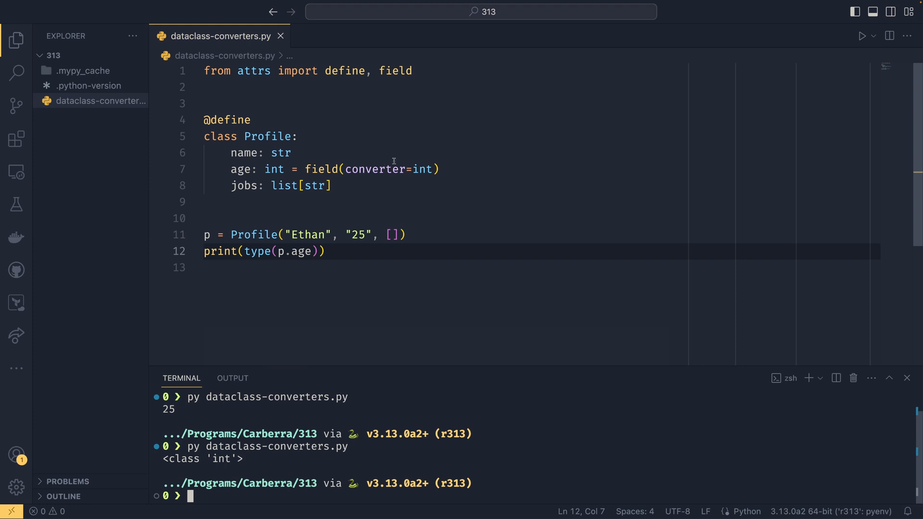
mouse_move(374, 169)
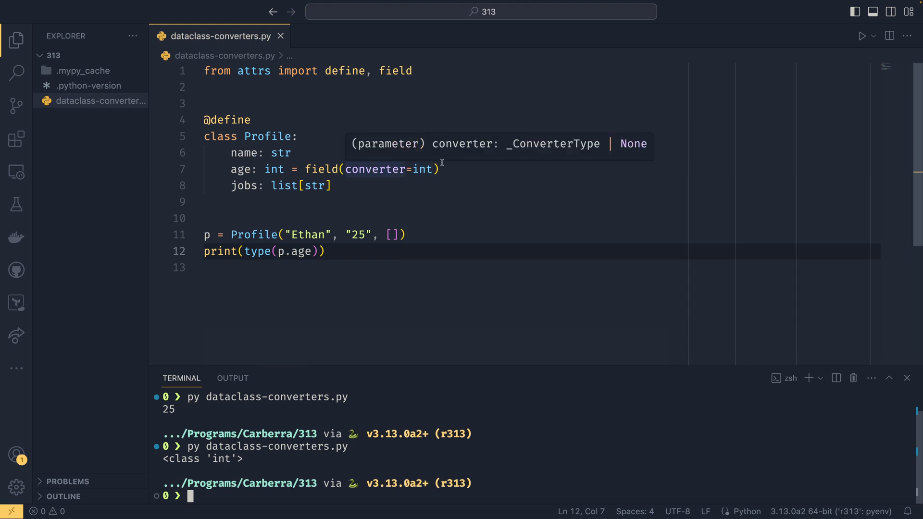
double_click(423, 169)
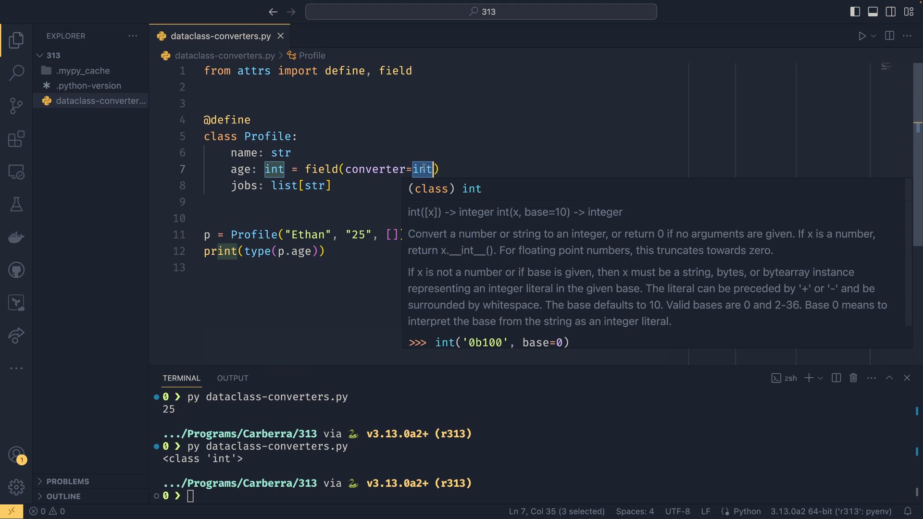
mouse_move(546, 168)
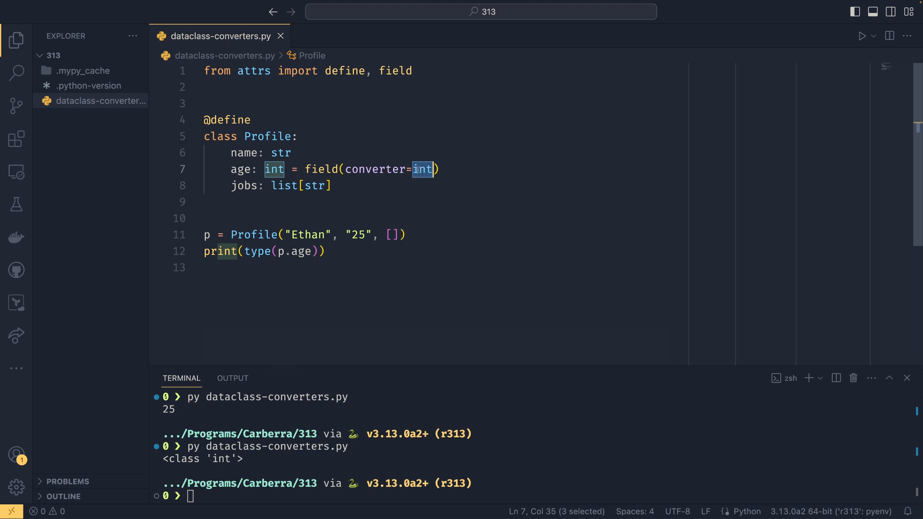
mouse_move(319, 169)
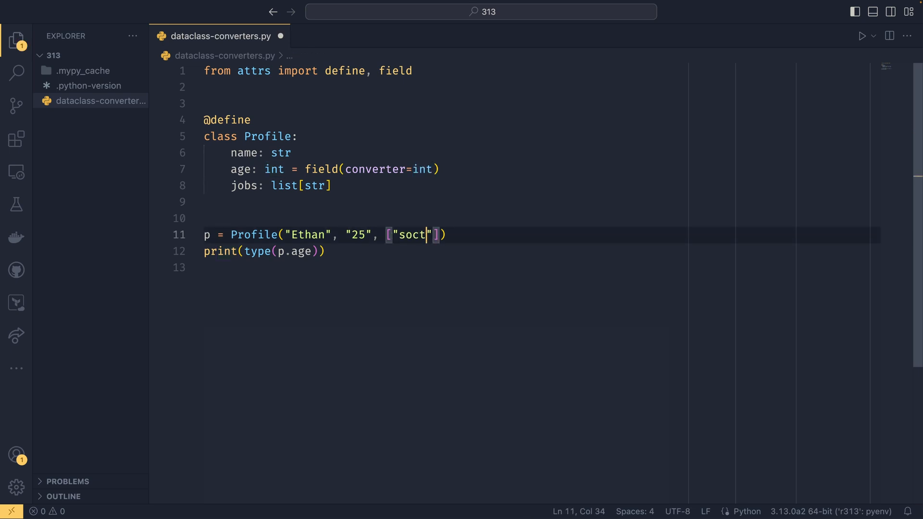
- Pass "software engineer" in the jobs list when creating the Profile
type("software engine")
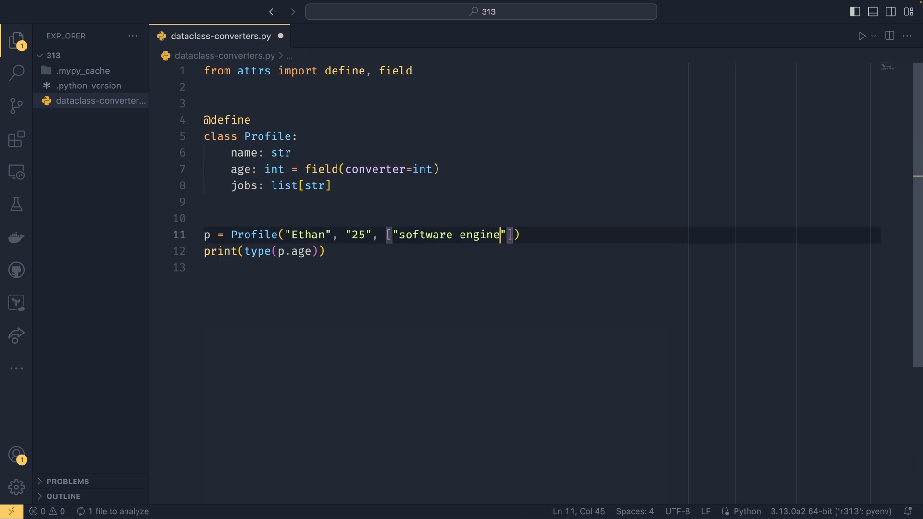
type("er")
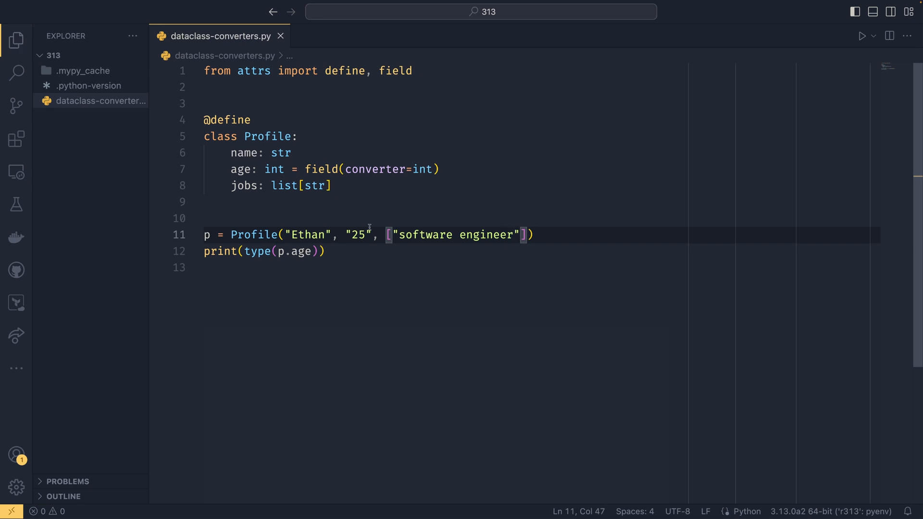
left_click(231, 185)
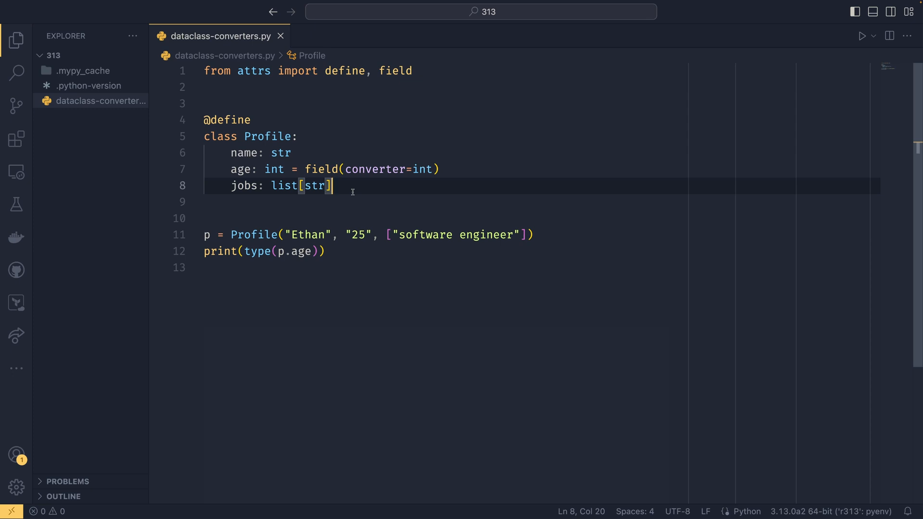
- Make jobs = field(converter=lambda lst: [x.title() for x in lst]) and print p.jobs instead of p.age
type("=")
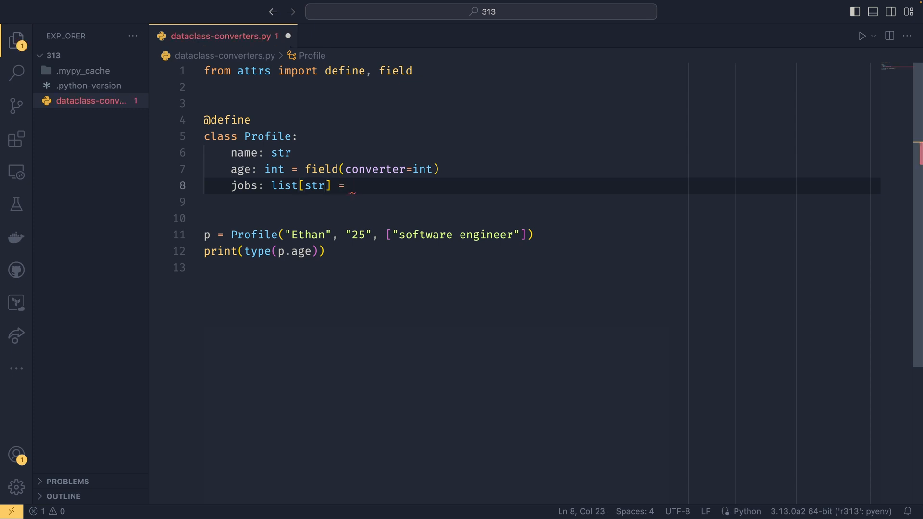
type("fiel")
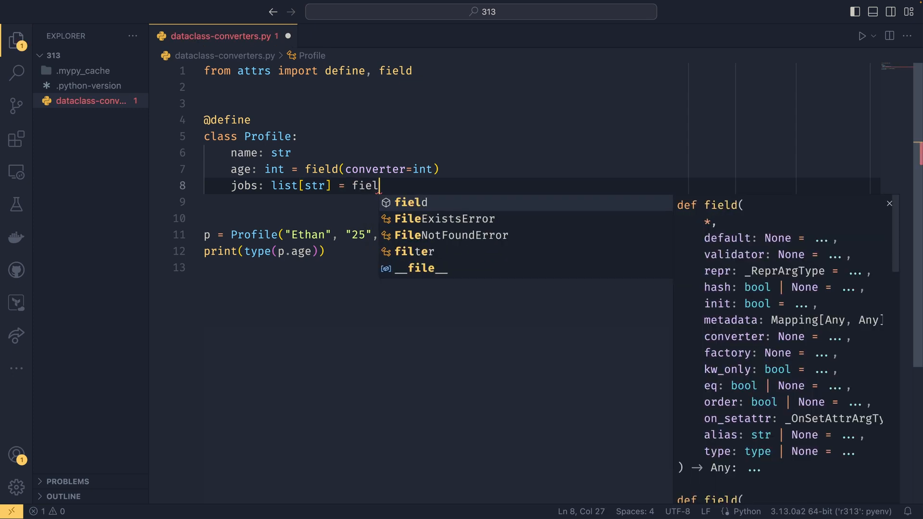
type("d(con")
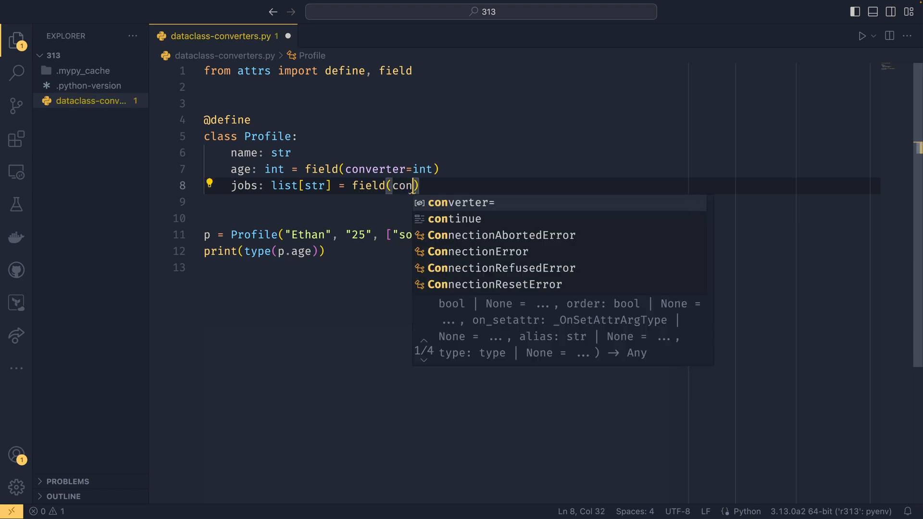
type("verter=lambda ls")
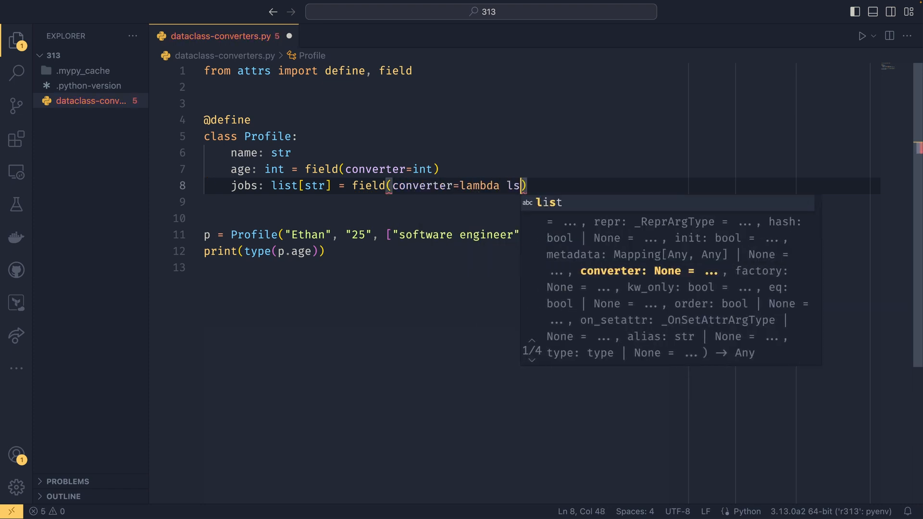
type("t: [x.t")
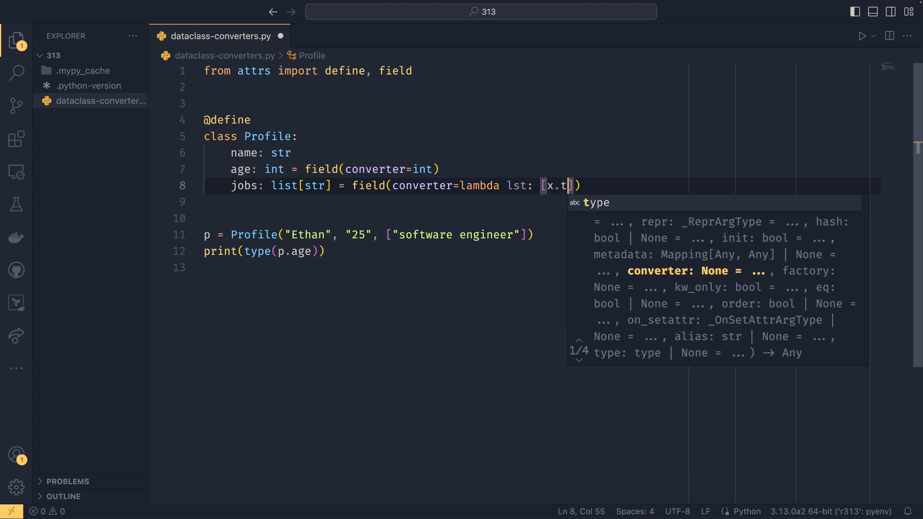
type("itle() for x in lst")
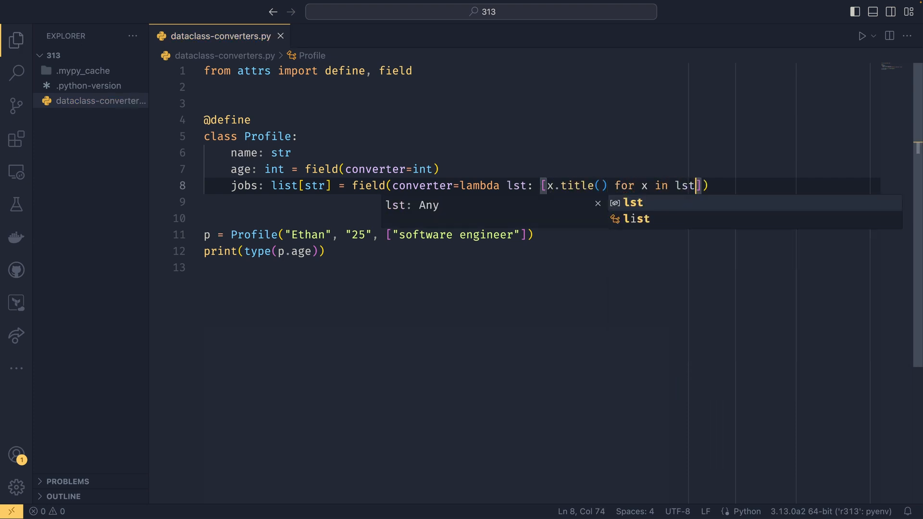
double_click(301, 251)
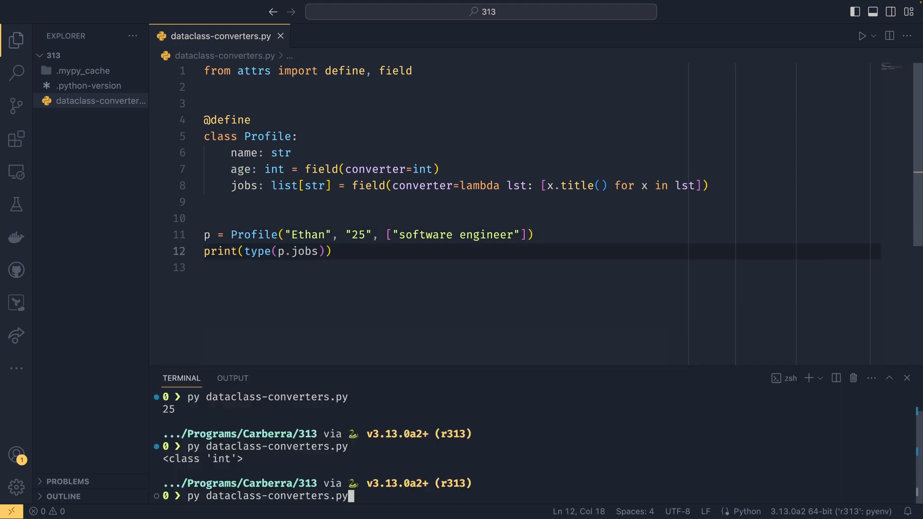
- Run the script to check the title-cased jobs output
key("enter")
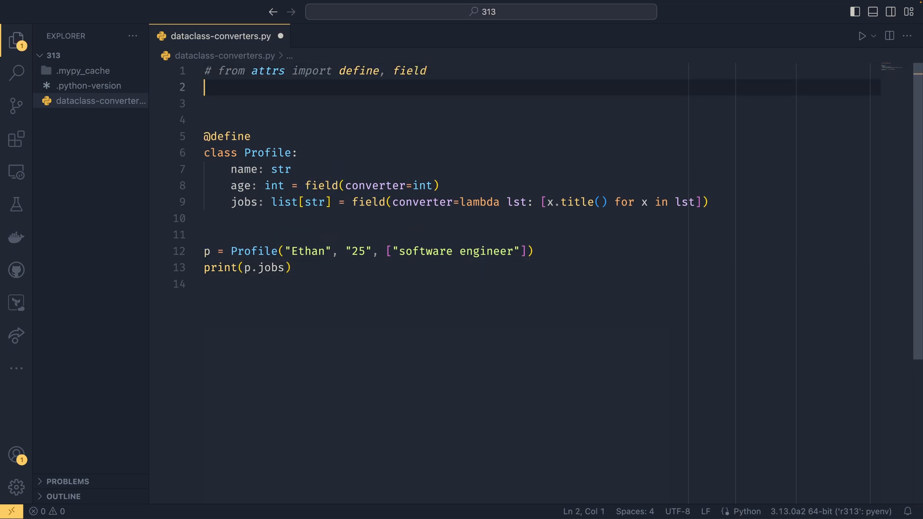
type("from dataclasses import")
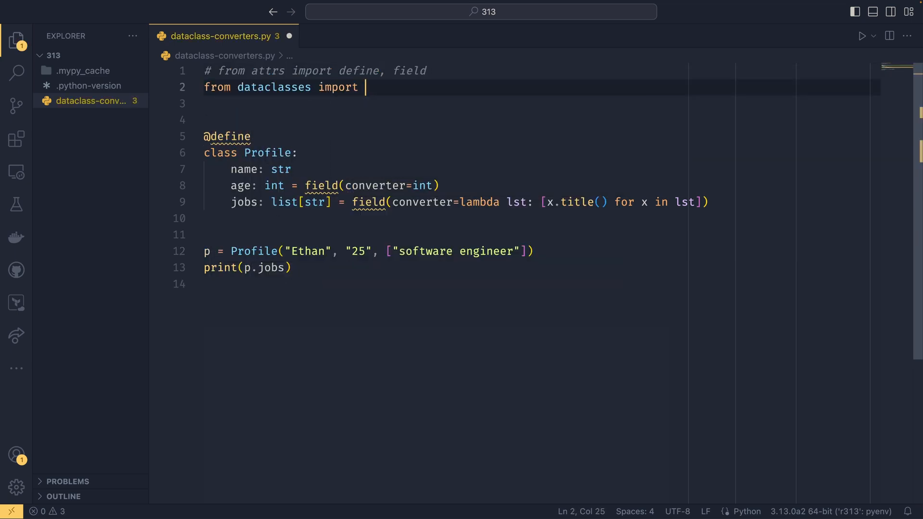
type("dataclass, field")
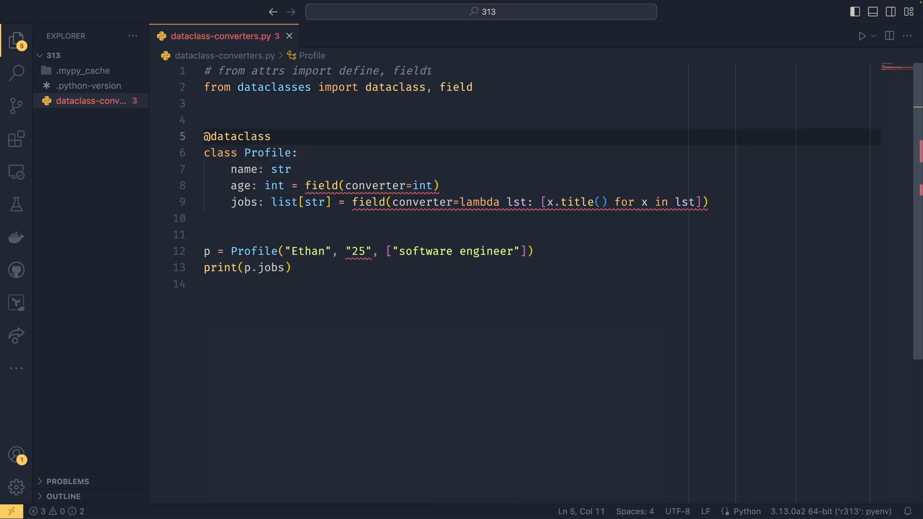
mouse_move(571, 260)
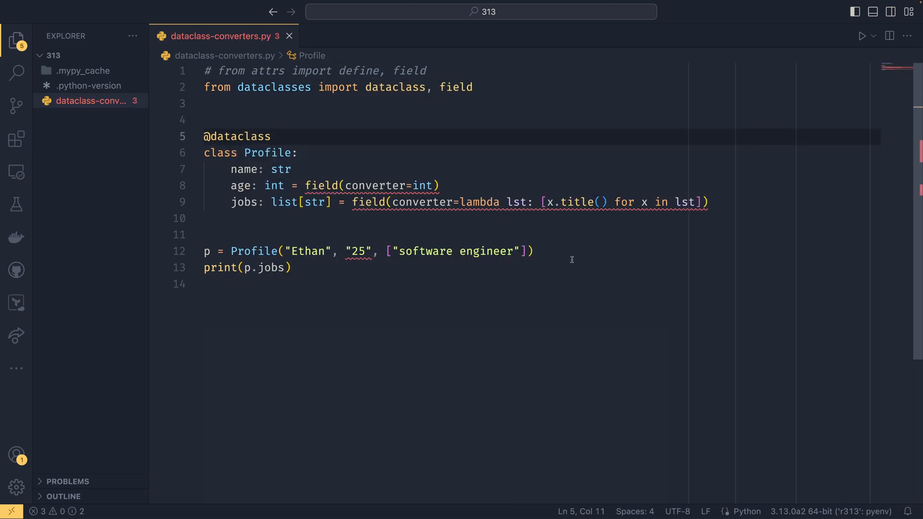
mouse_move(564, 252)
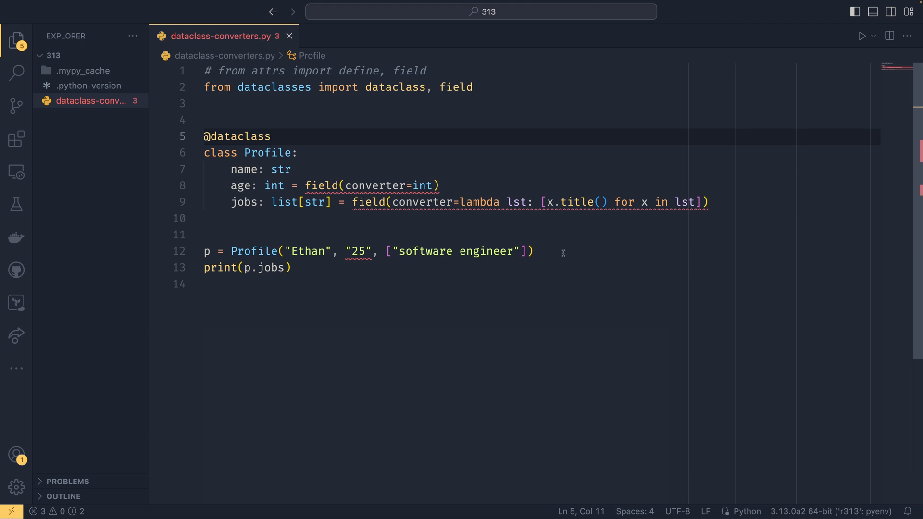
mouse_move(415, 247)
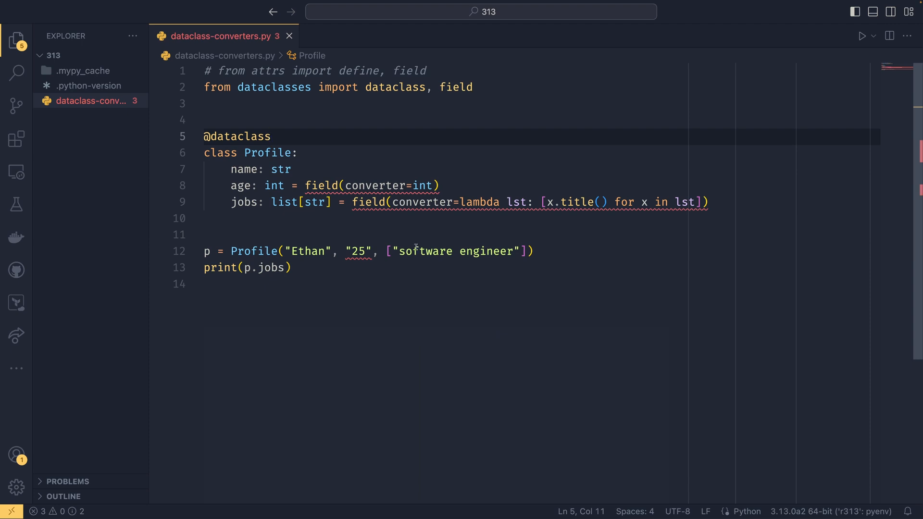
left_click(305, 186)
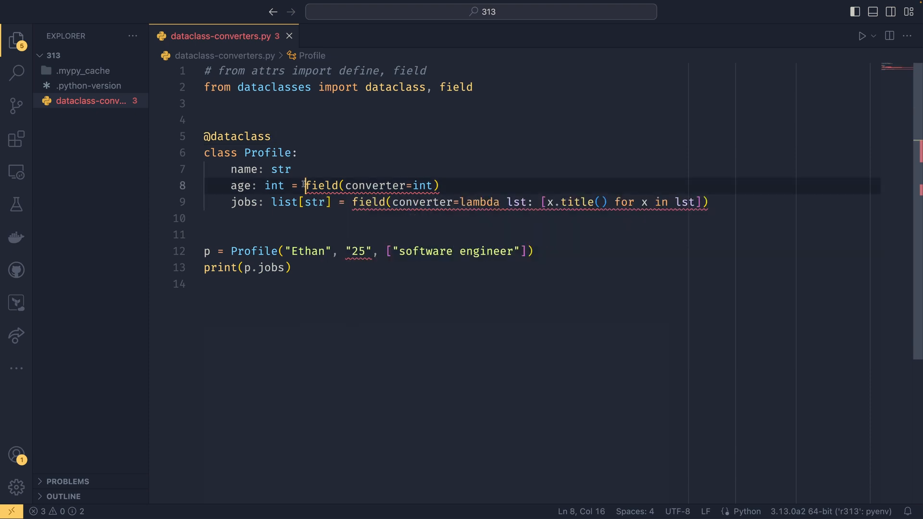
double_click(241, 136)
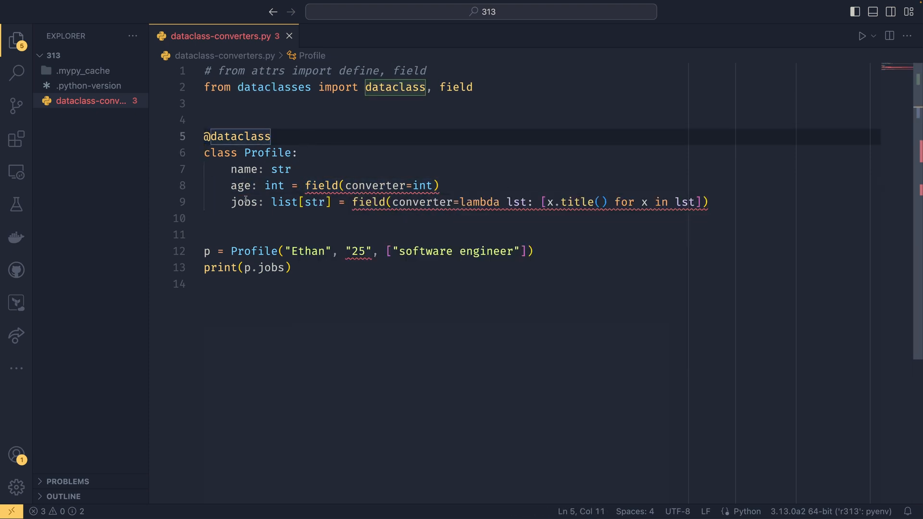
mouse_move(612, 273)
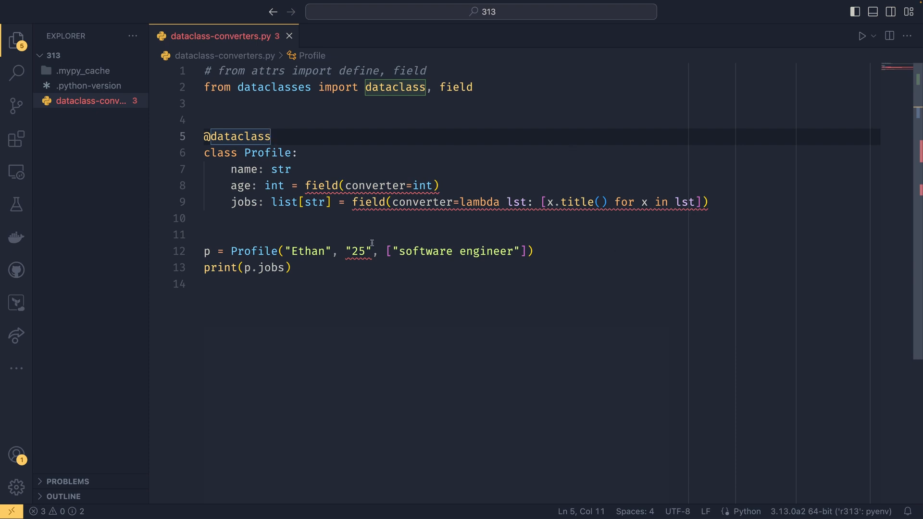
mouse_move(254, 251)
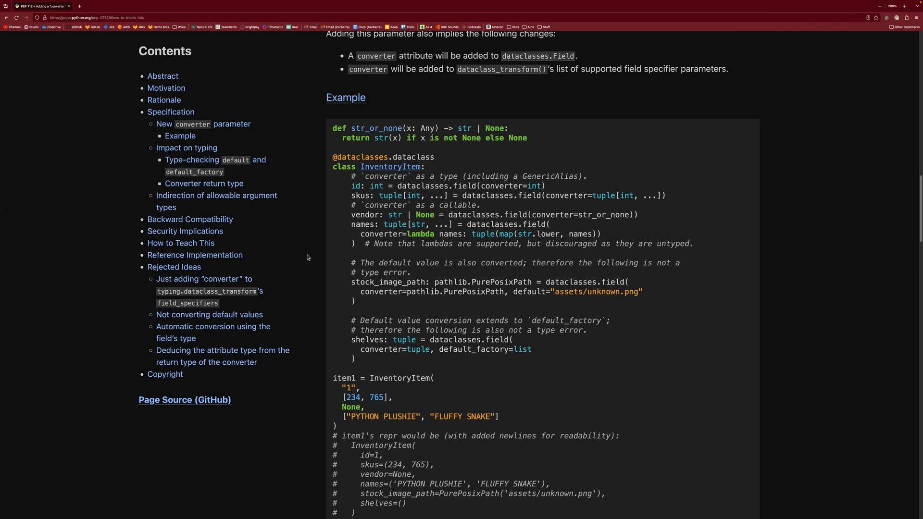
scroll("down", 3)
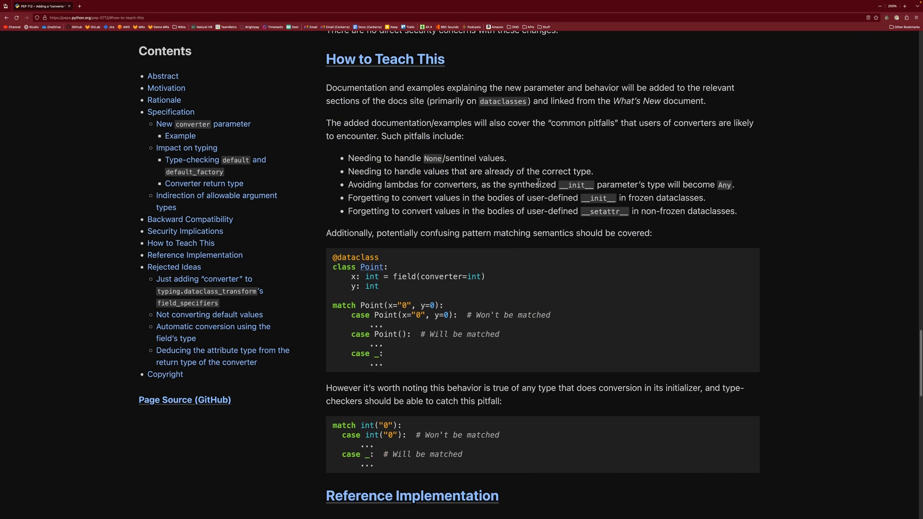
mouse_move(732, 189)
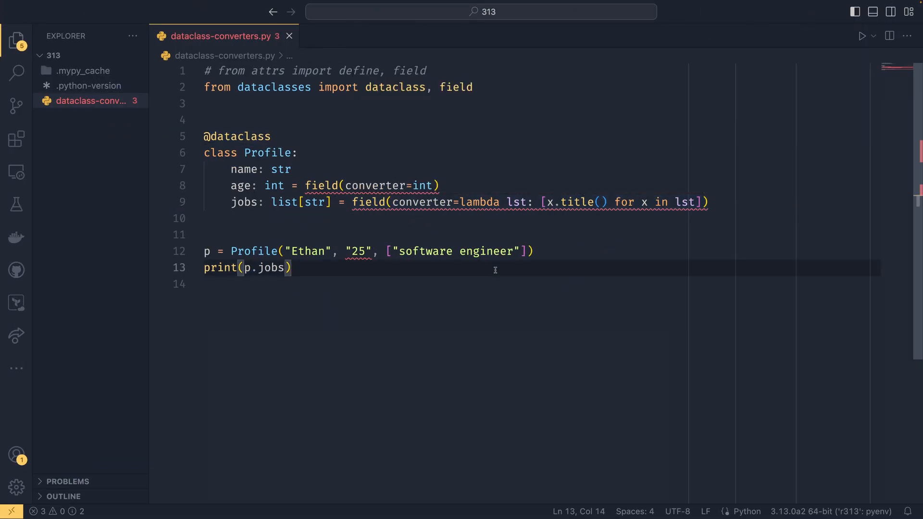
mouse_move(565, 187)
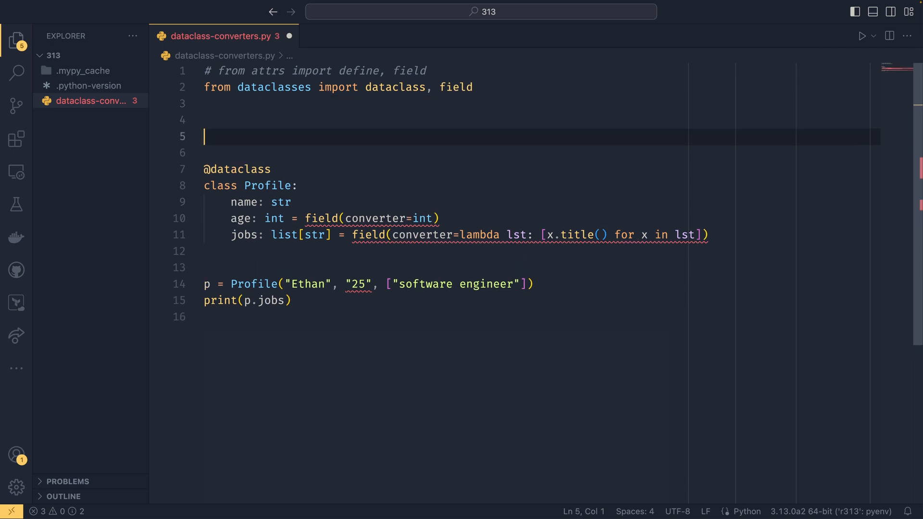
- Define formatter(lst: list[str]) -> list[str] returning [x.title() for x in lst] and use it as the jobs converter
type("def formatter(")
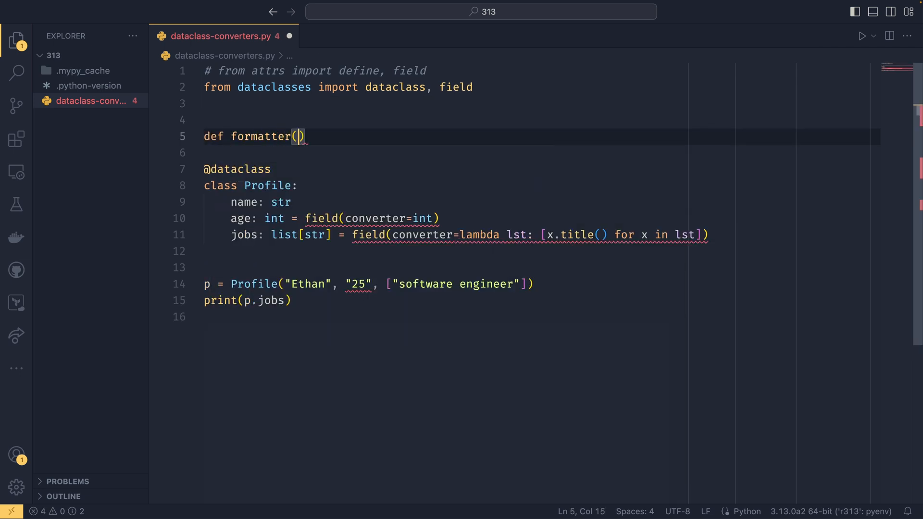
type("list[str")
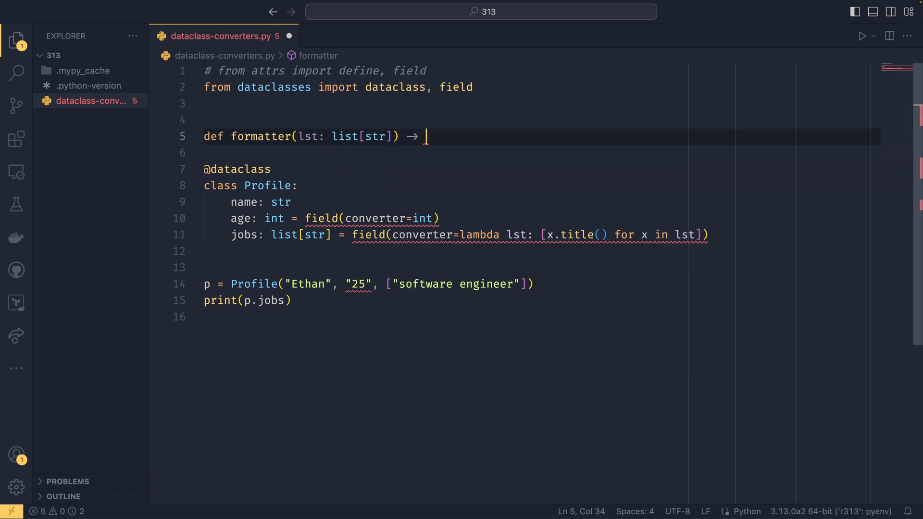
type("listps")
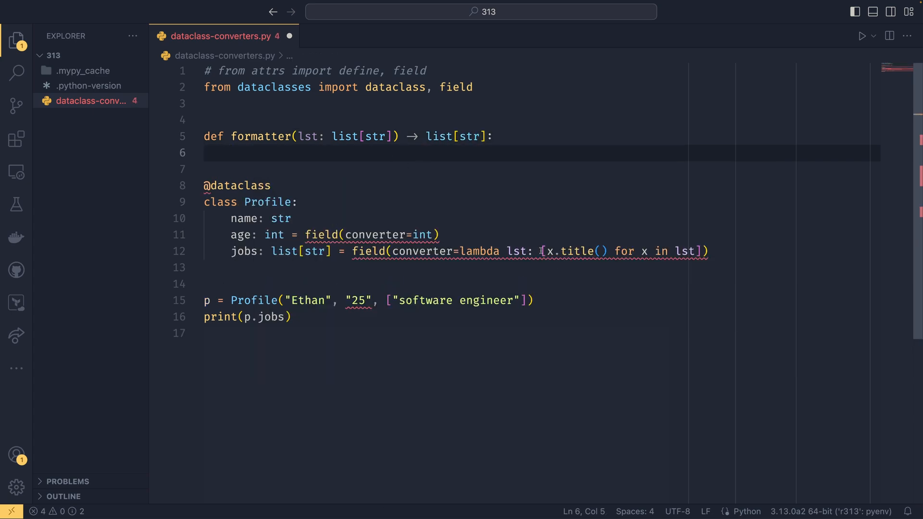
left_click(265, 137)
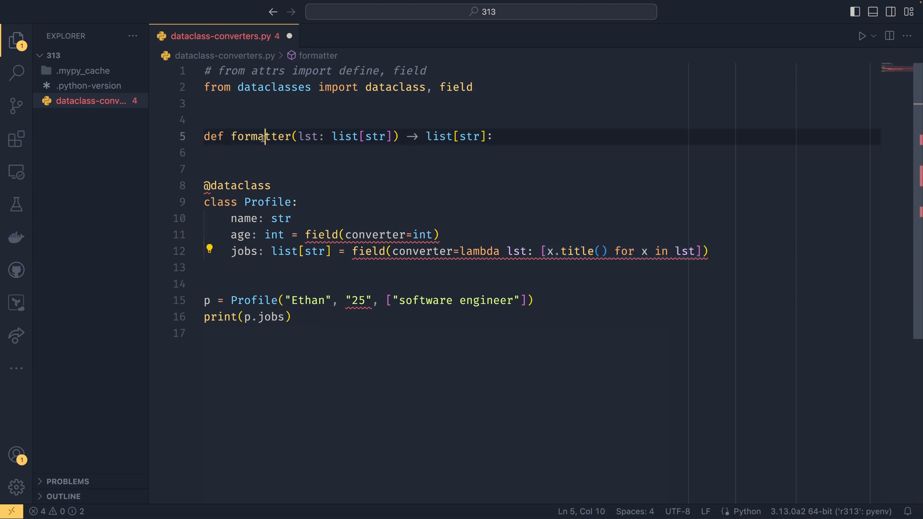
type("return [x.title() for x in lst]")
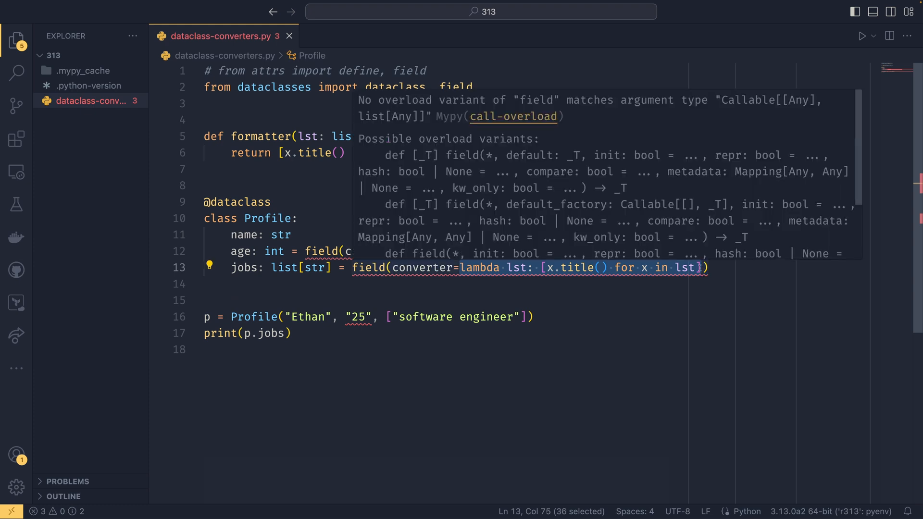
type("formatter")
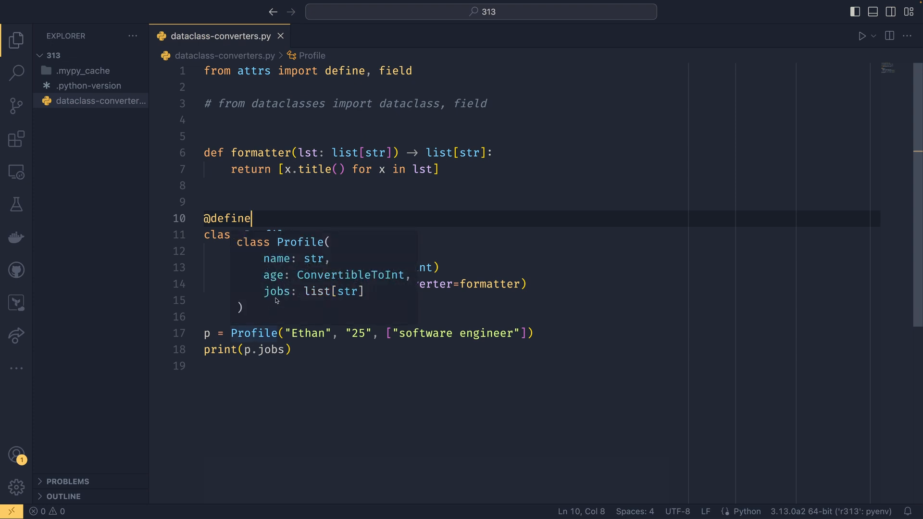
mouse_move(358, 294)
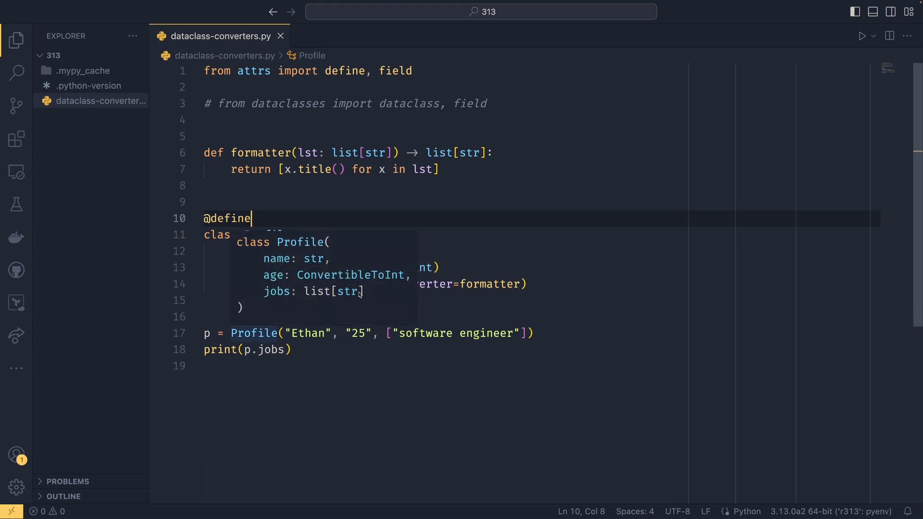